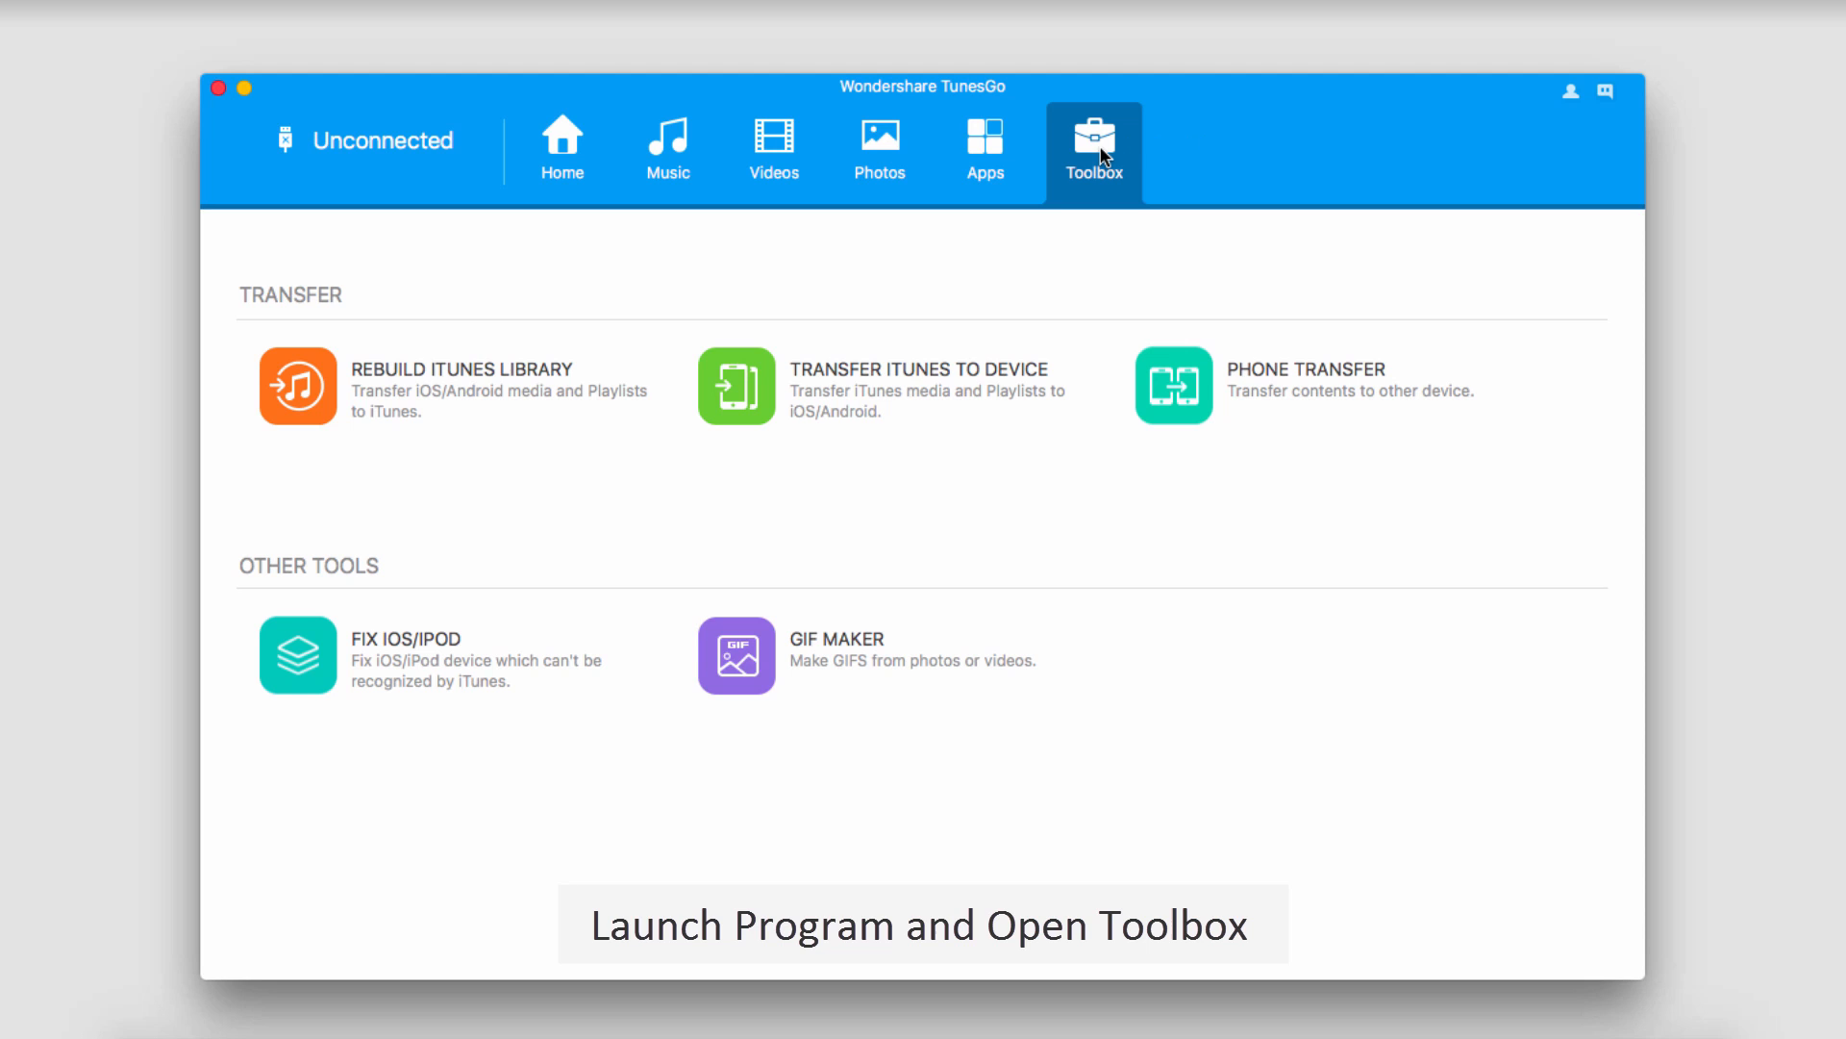
{"action": "mouse_move", "coordinate": [1106, 193]}
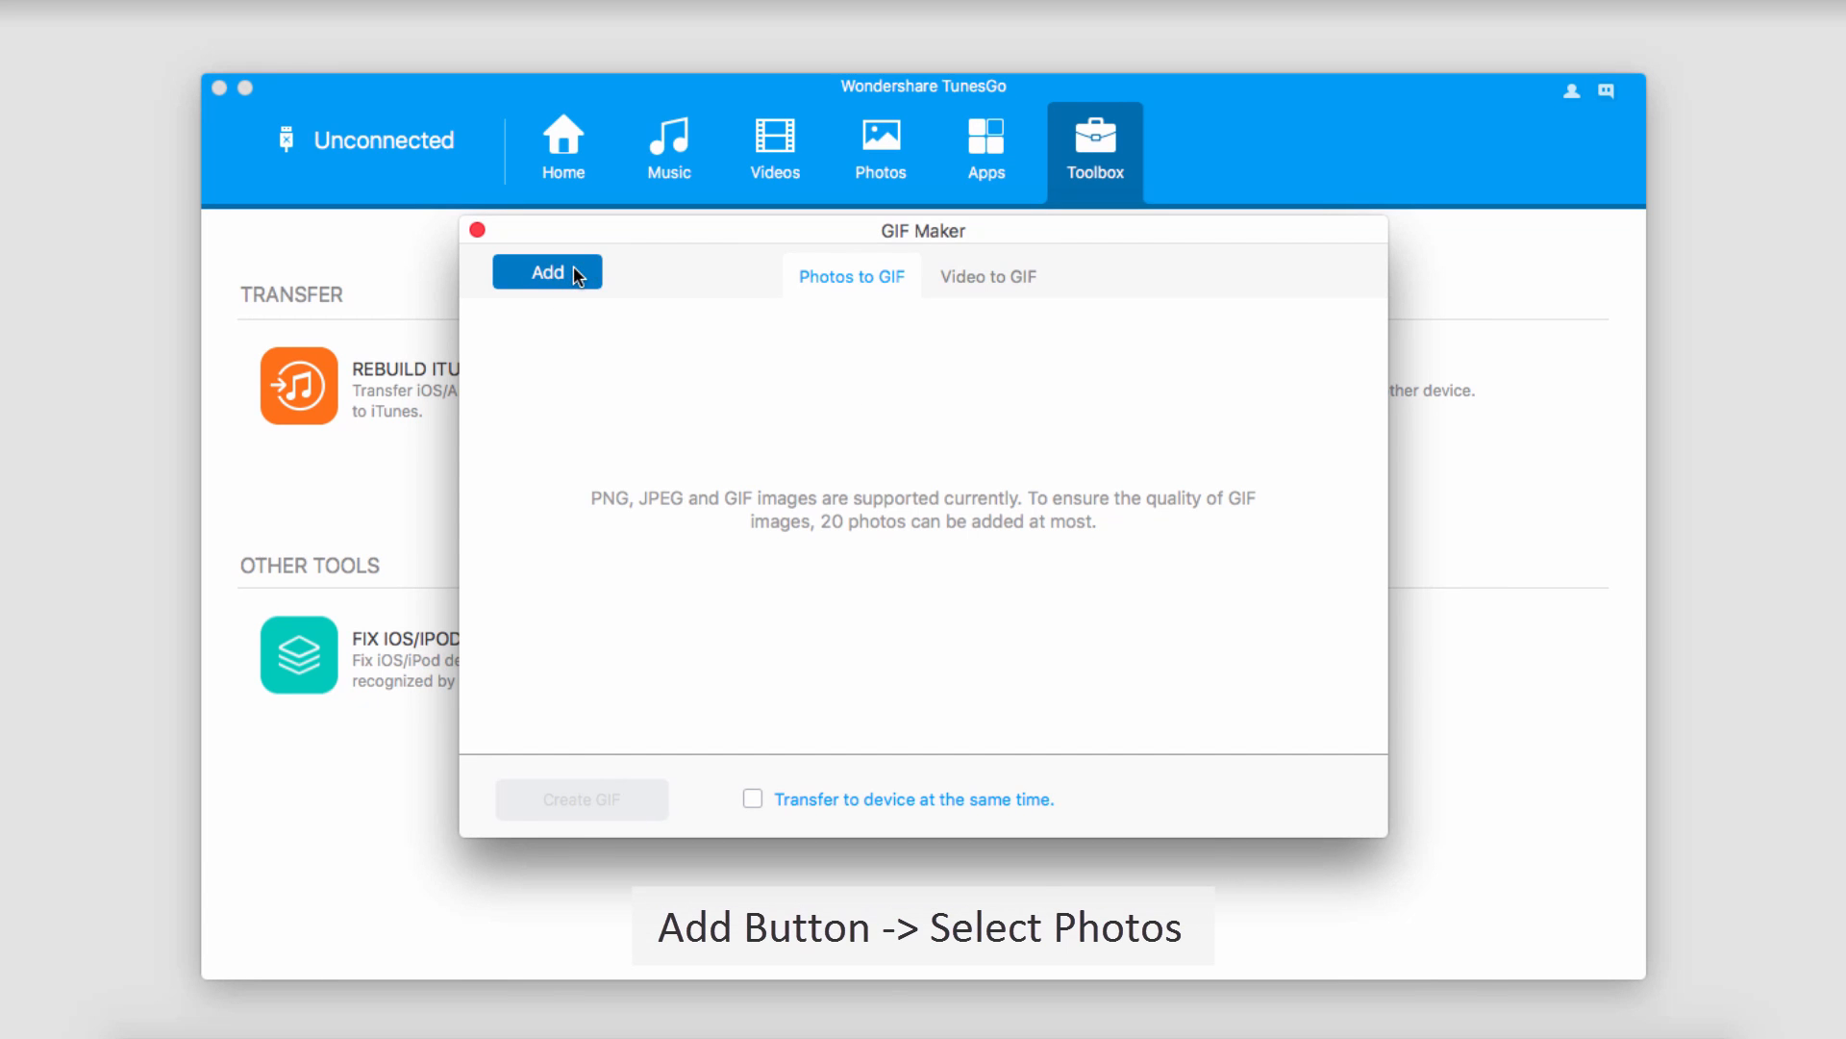
- Load the sunset photo IMG_3771.jpg into Photos to GIF, leaving device transfer unticked
{"action": "left_click", "coordinate": [546, 272]}
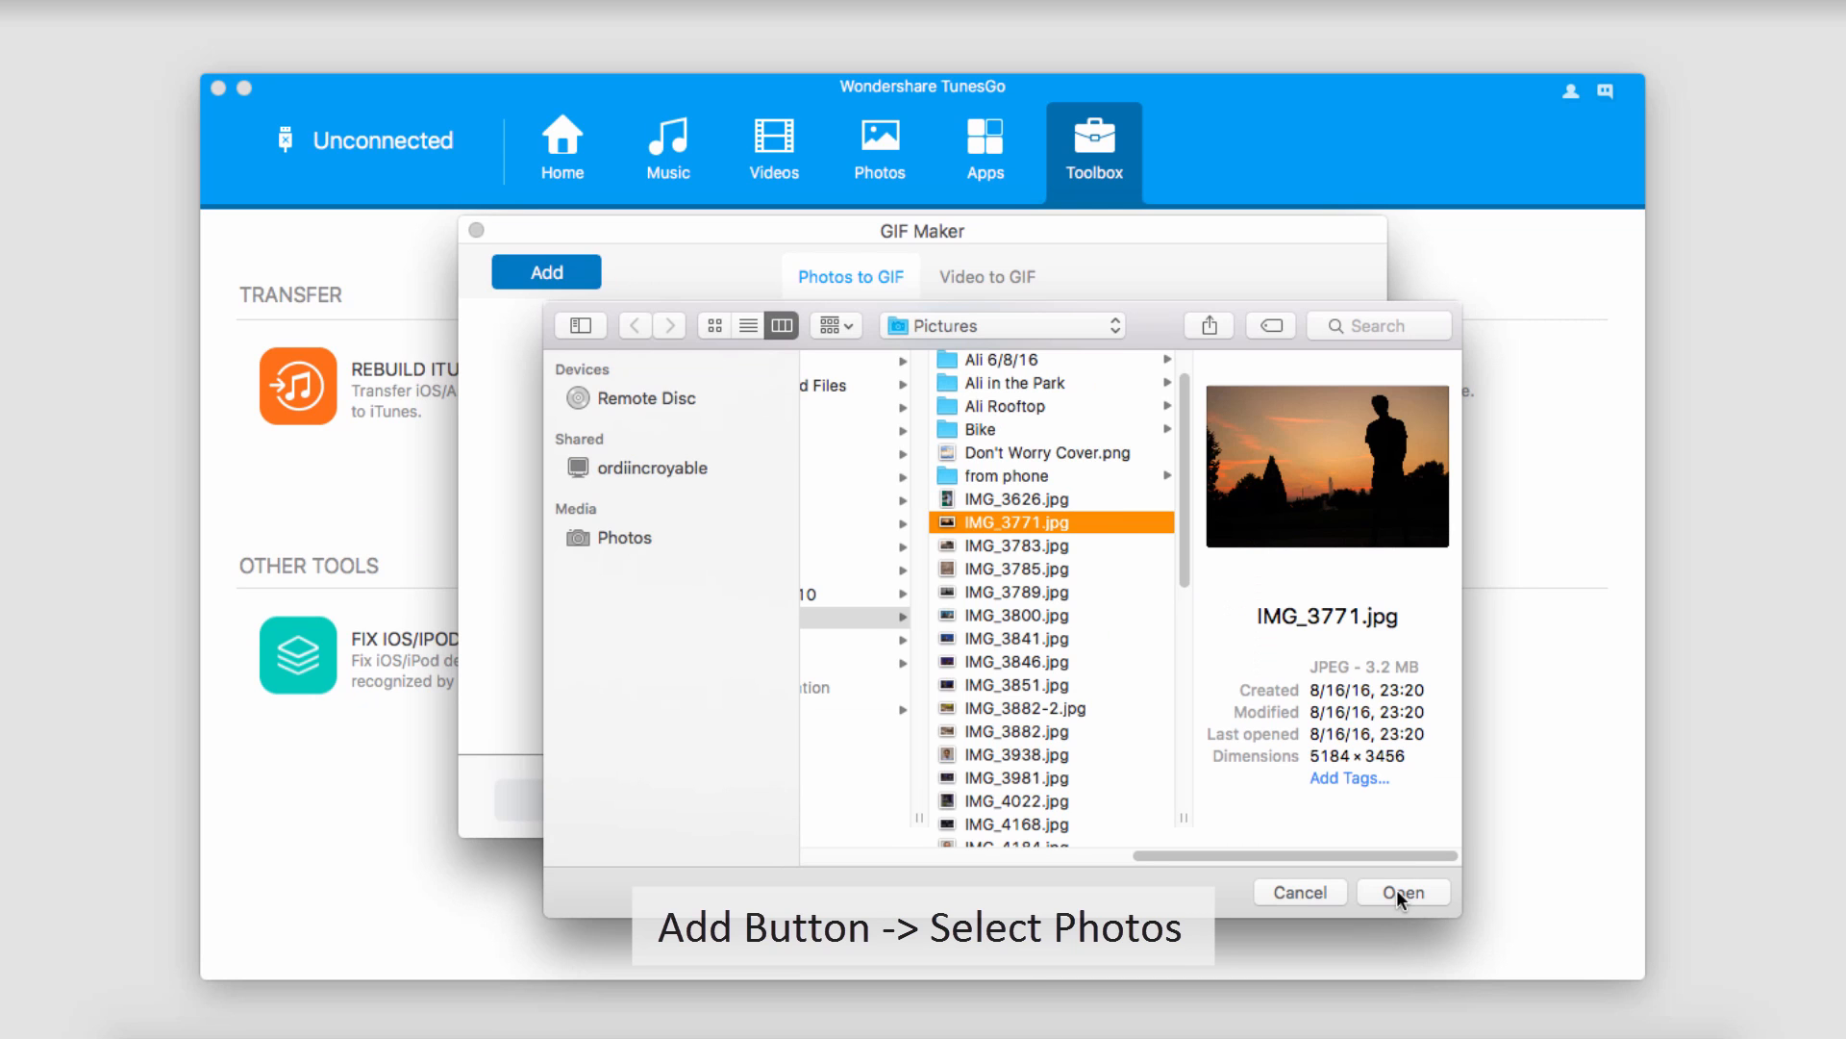
{"action": "left_click", "coordinate": [1404, 892]}
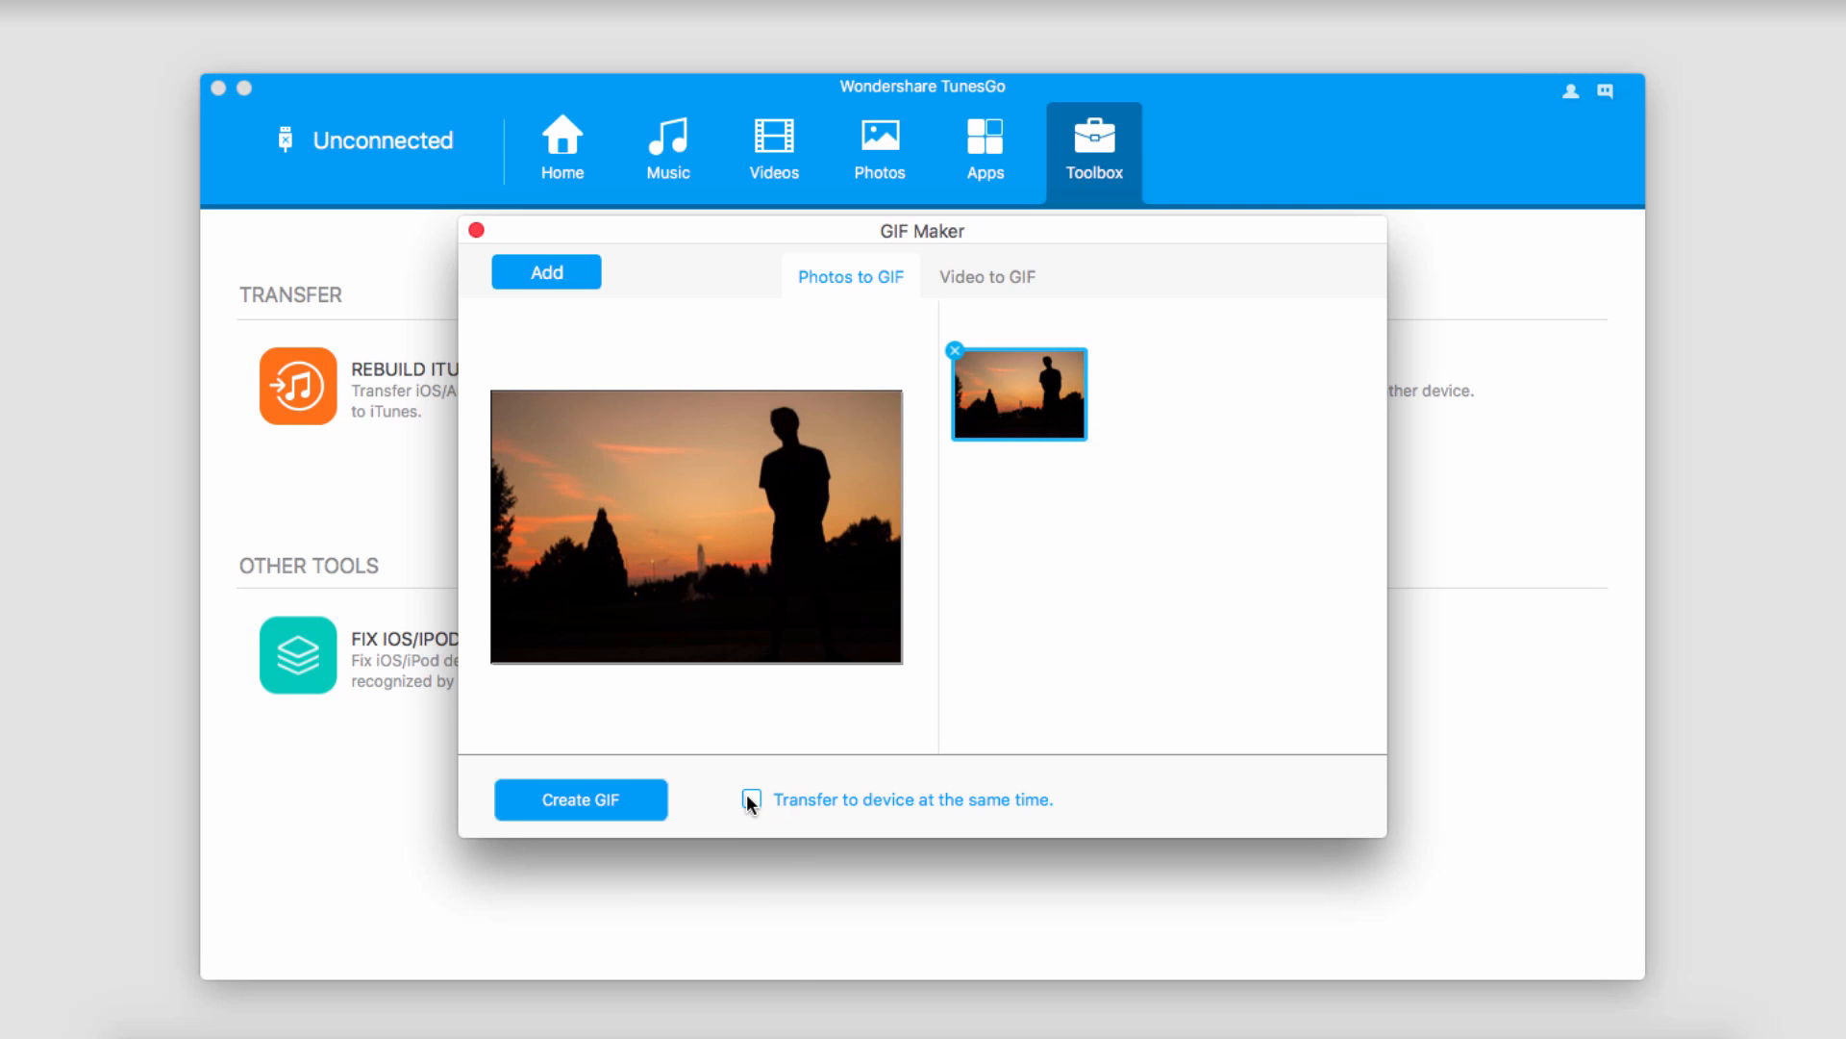
{"action": "left_click", "coordinate": [751, 800]}
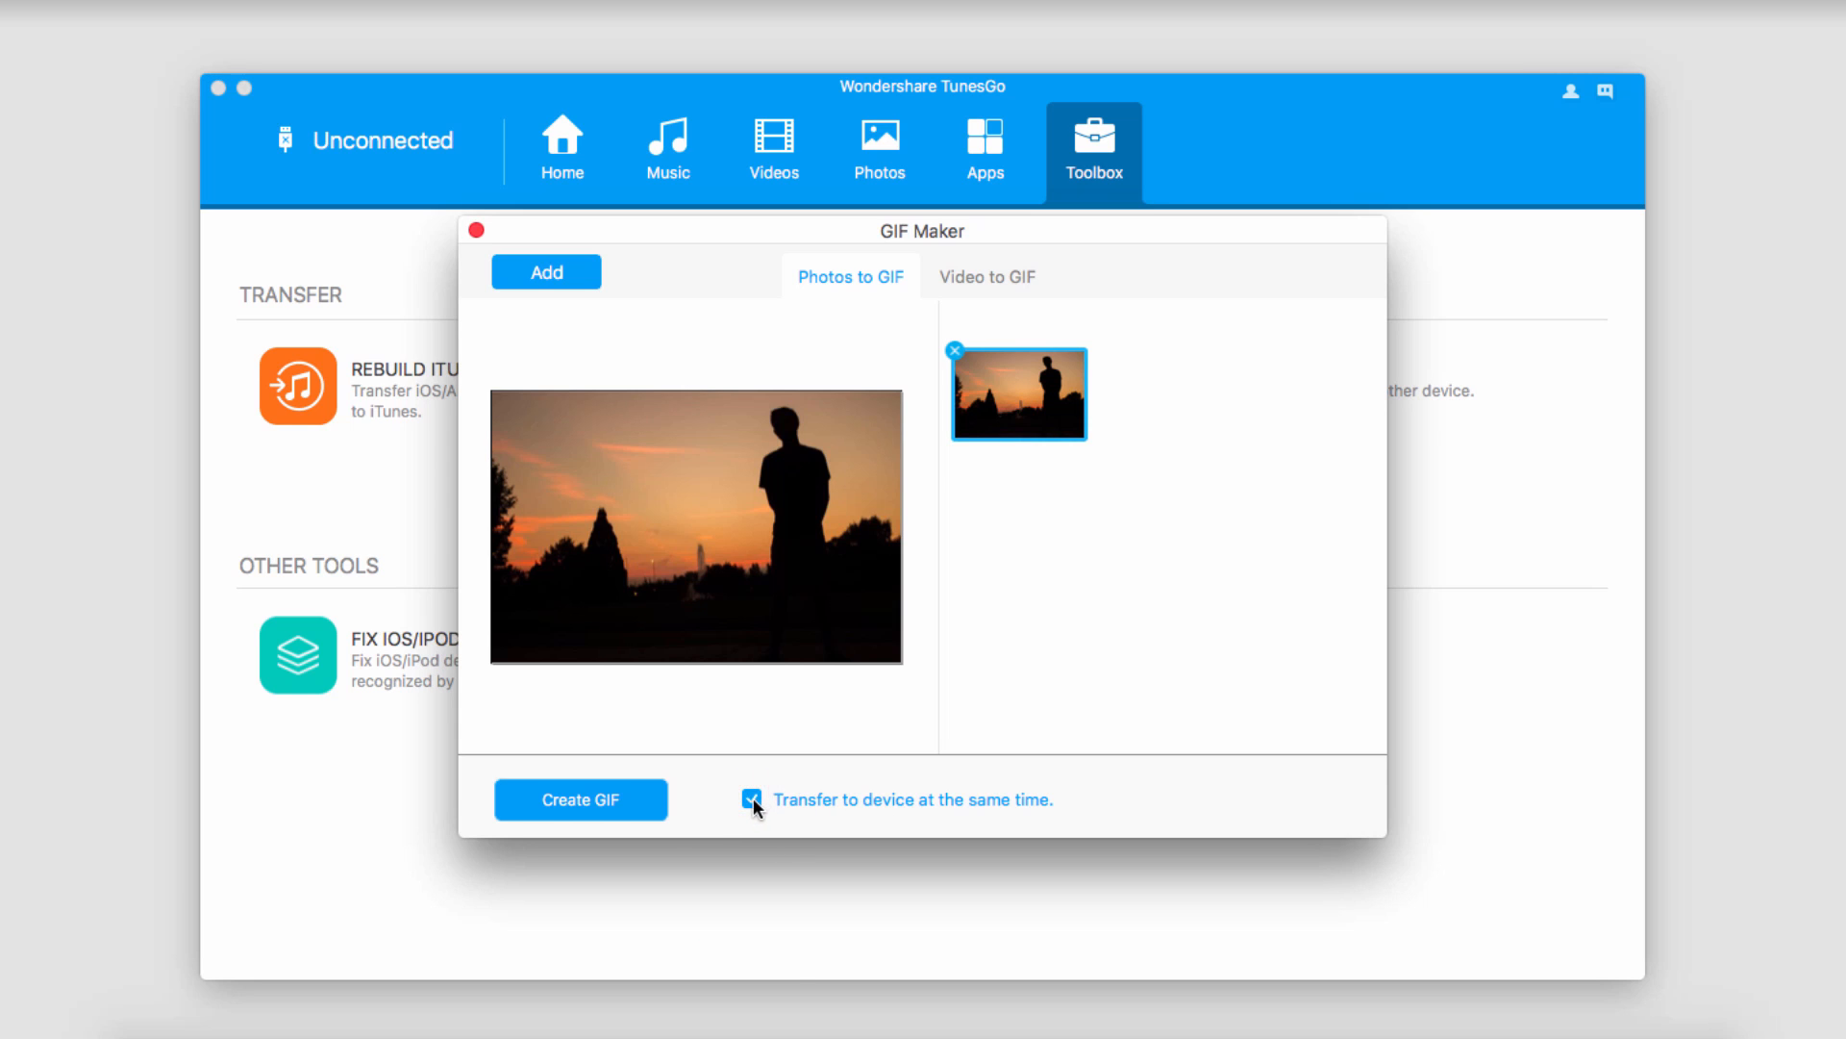
{"action": "left_click", "coordinate": [751, 799]}
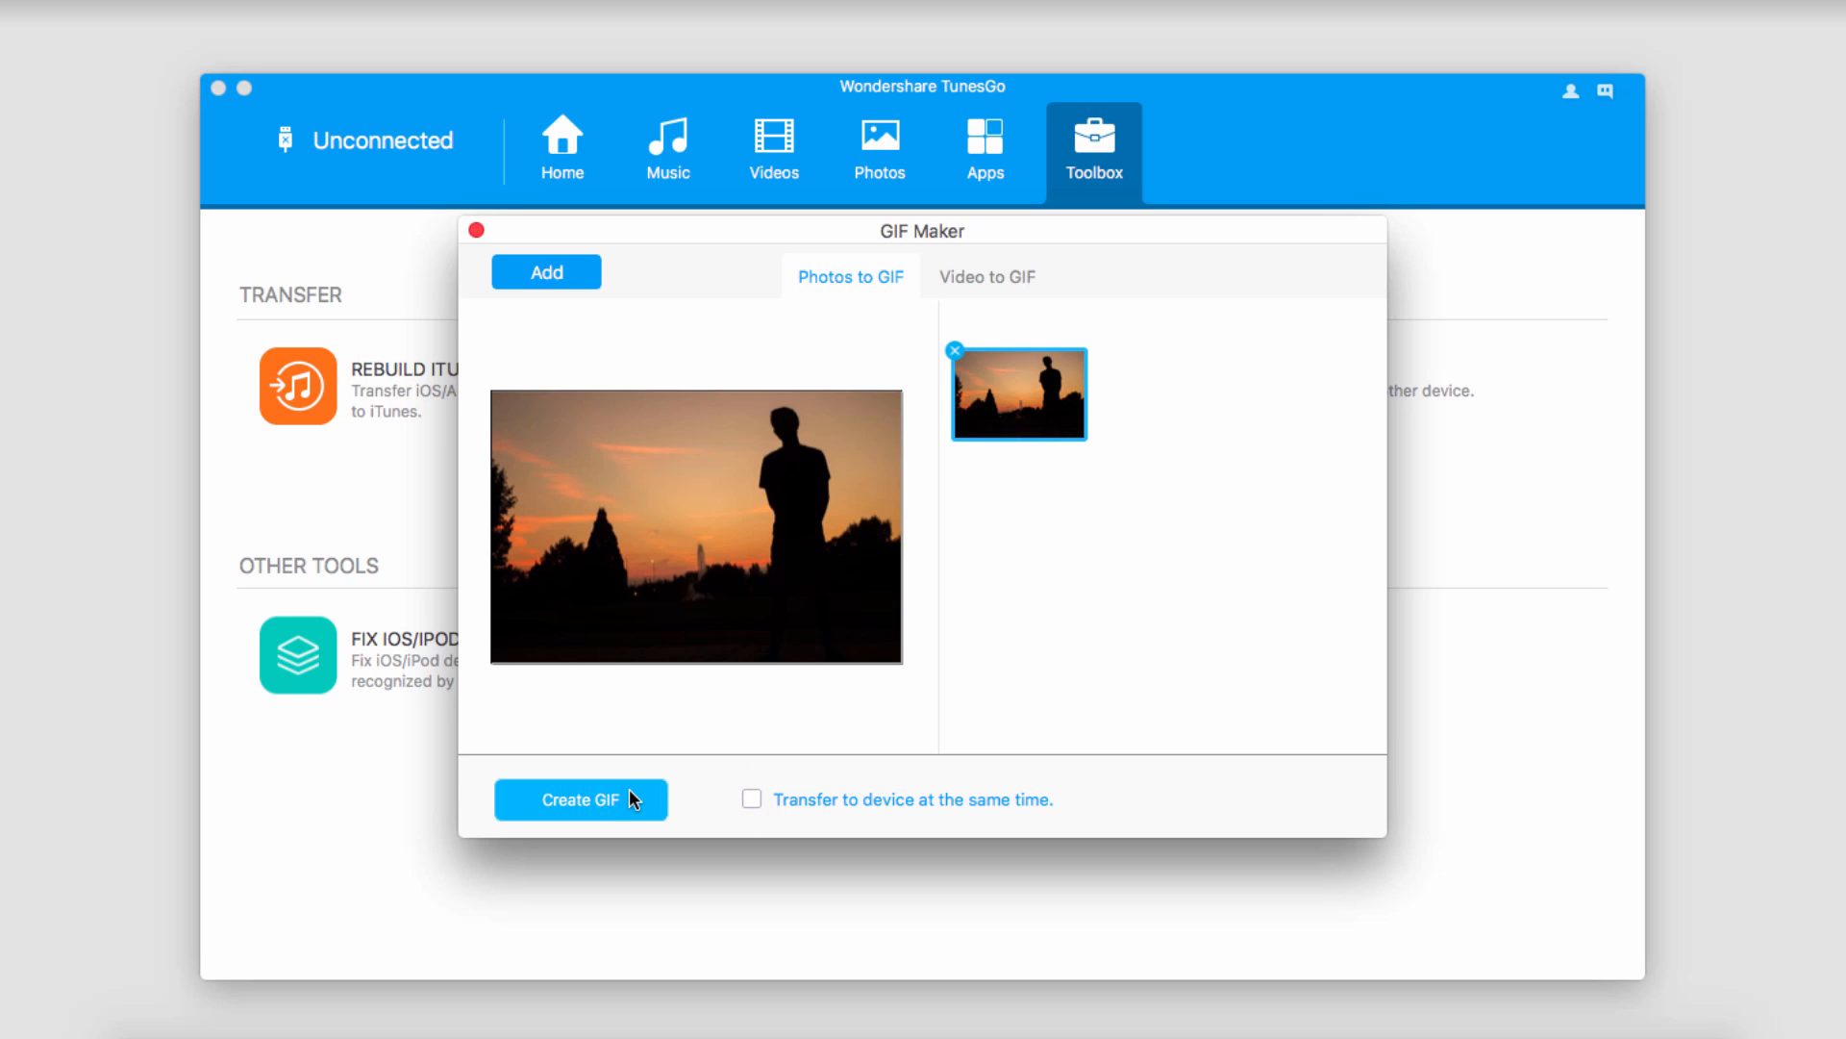
- Create the sunset GIF and save it as Wondershare TunesGo_000001.GIF in iphone photos
{"action": "left_click", "coordinate": [581, 799]}
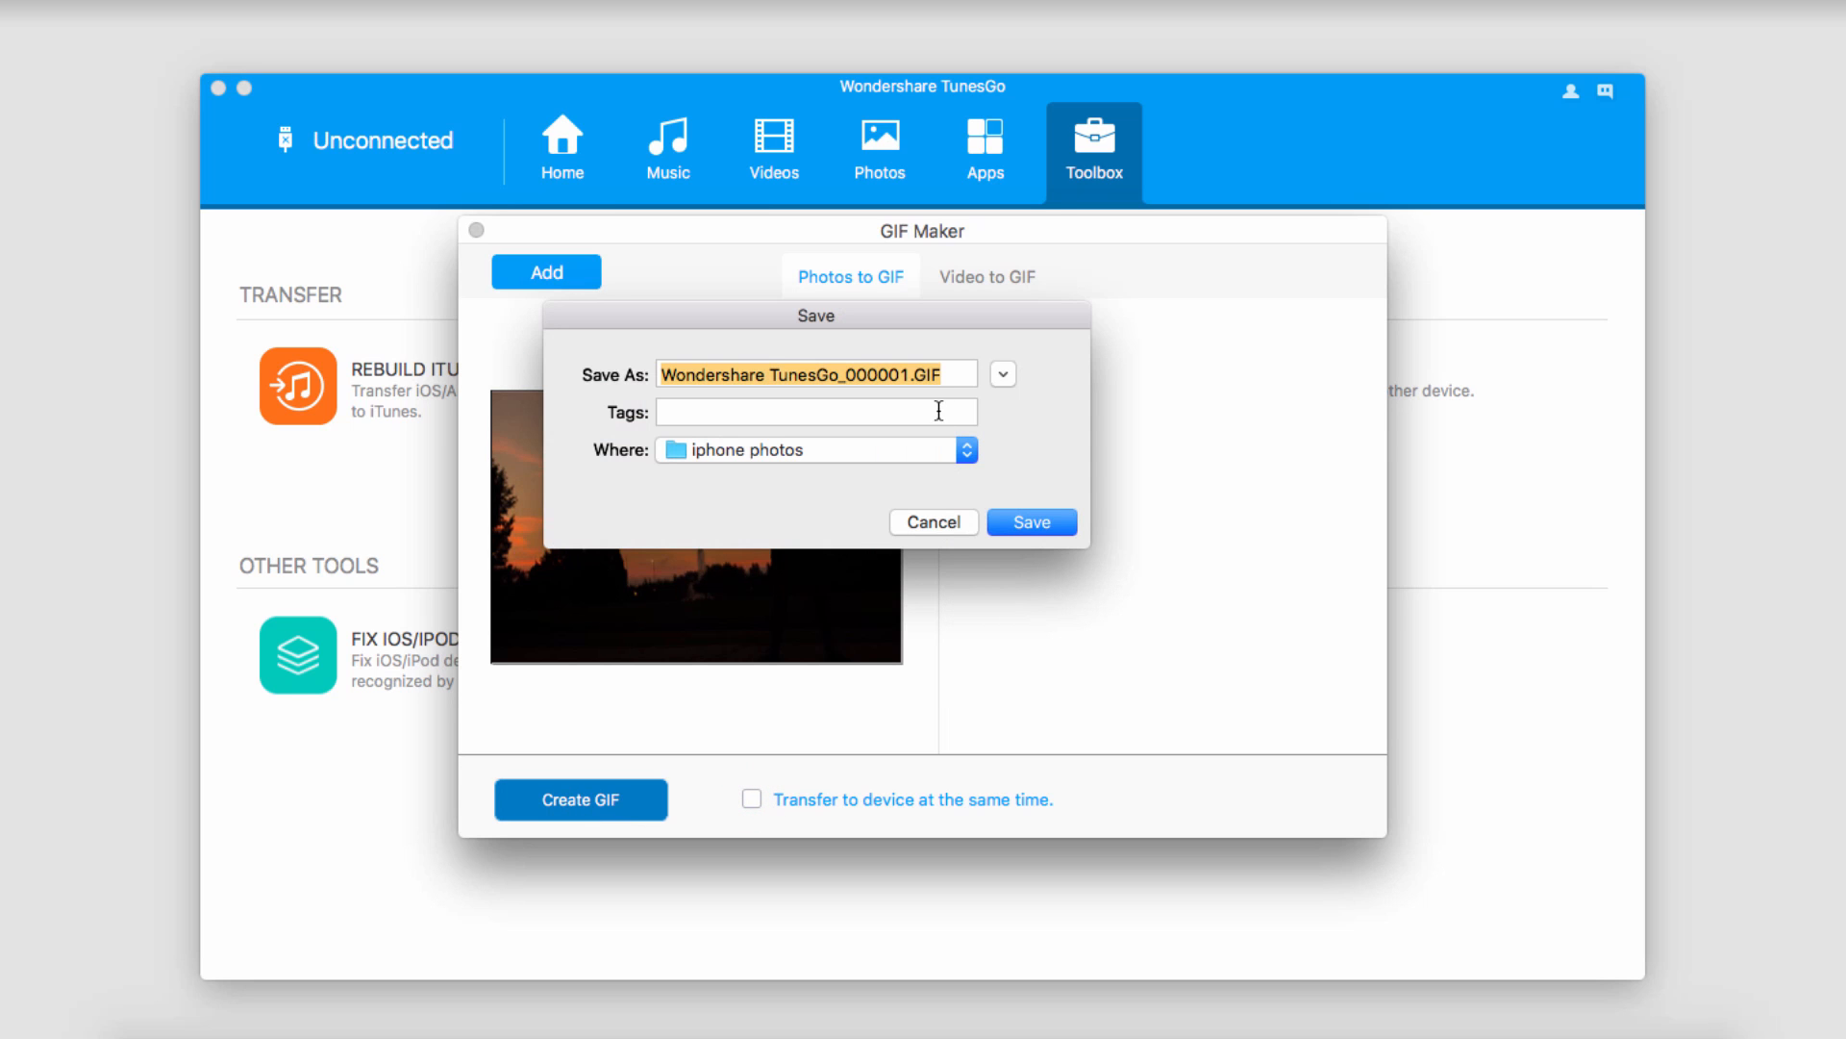
{"action": "left_click", "coordinate": [1002, 374]}
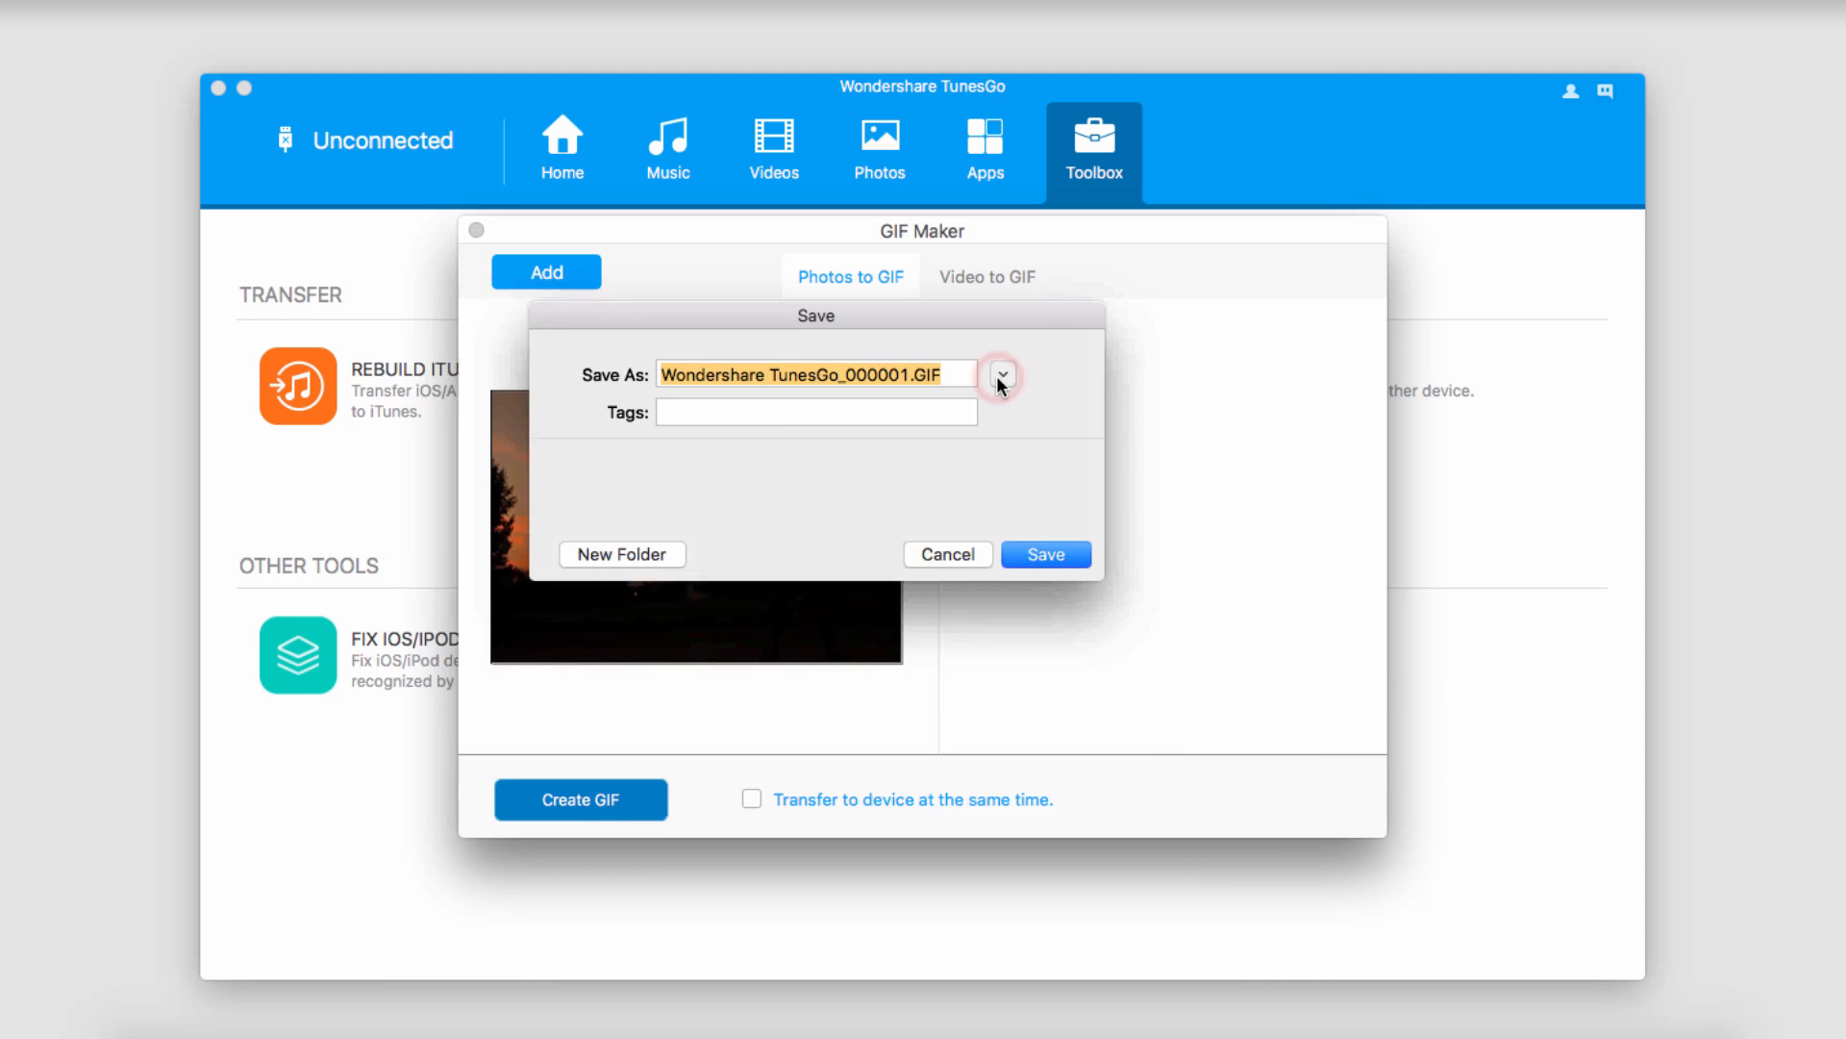
{"action": "left_click", "coordinate": [1002, 374]}
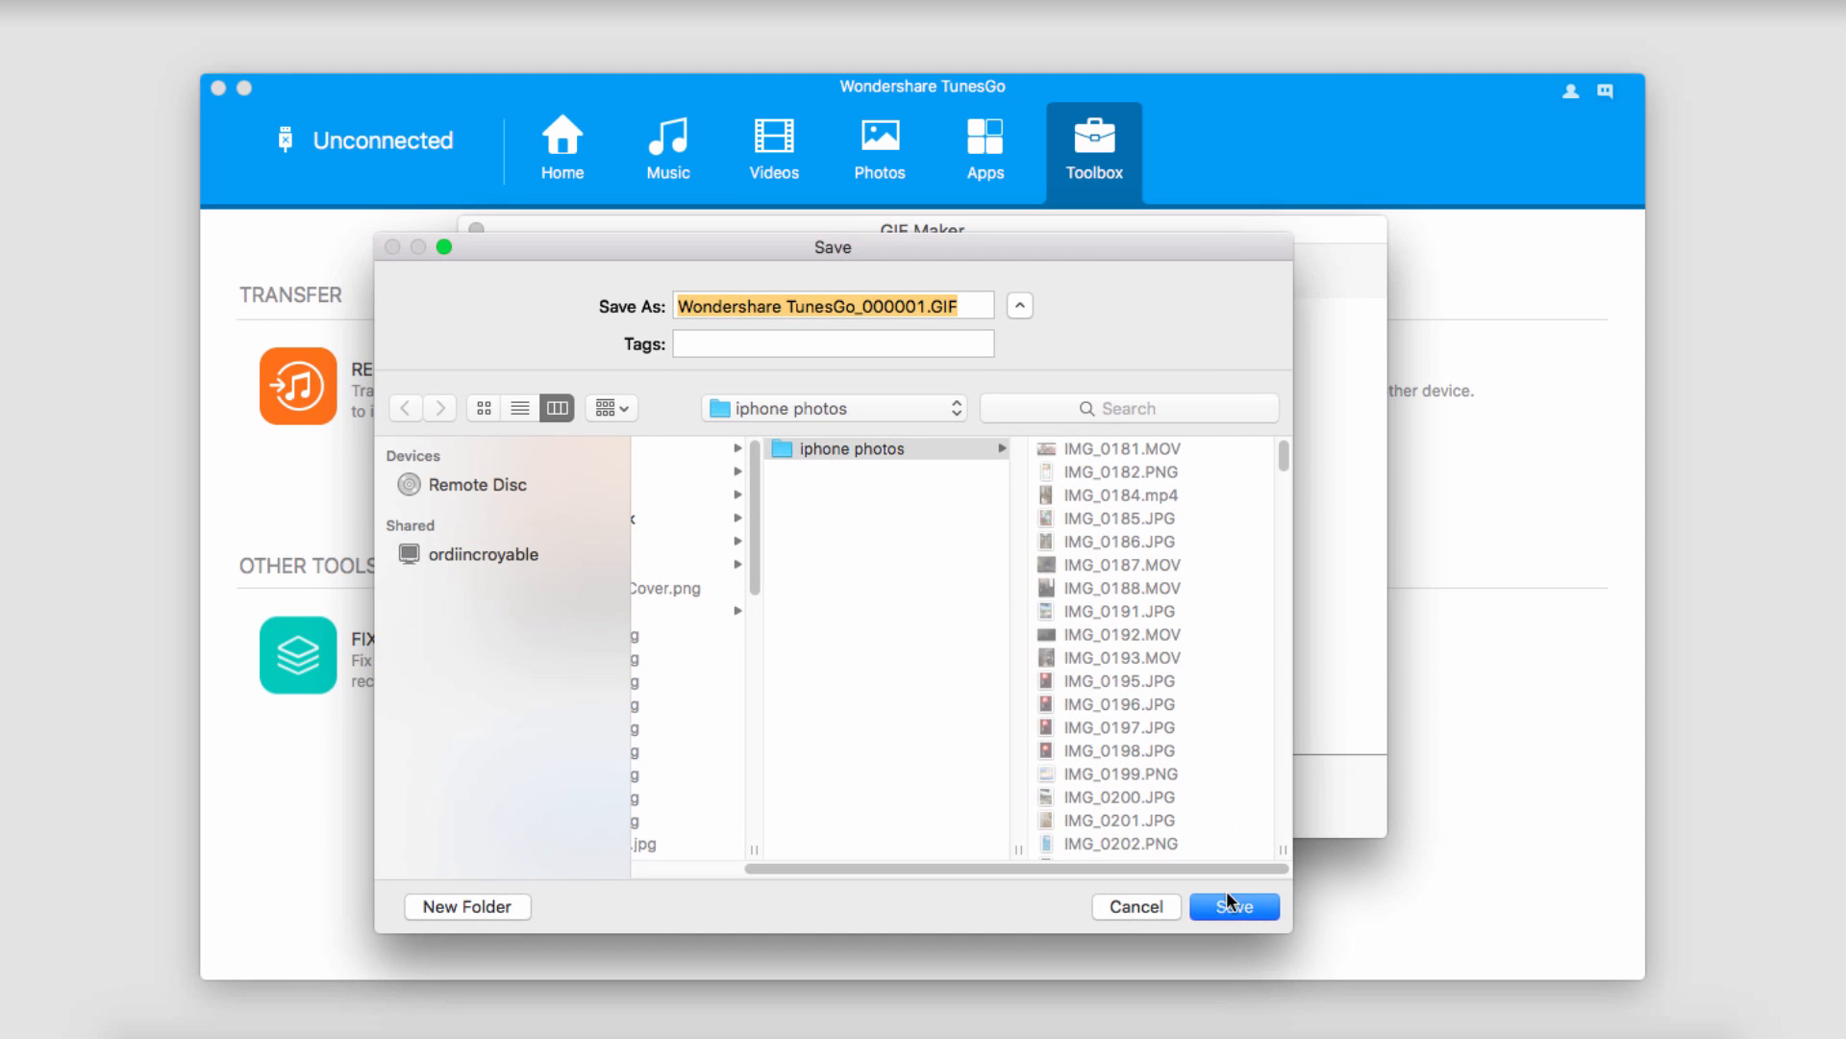
{"action": "left_click", "coordinate": [1234, 906]}
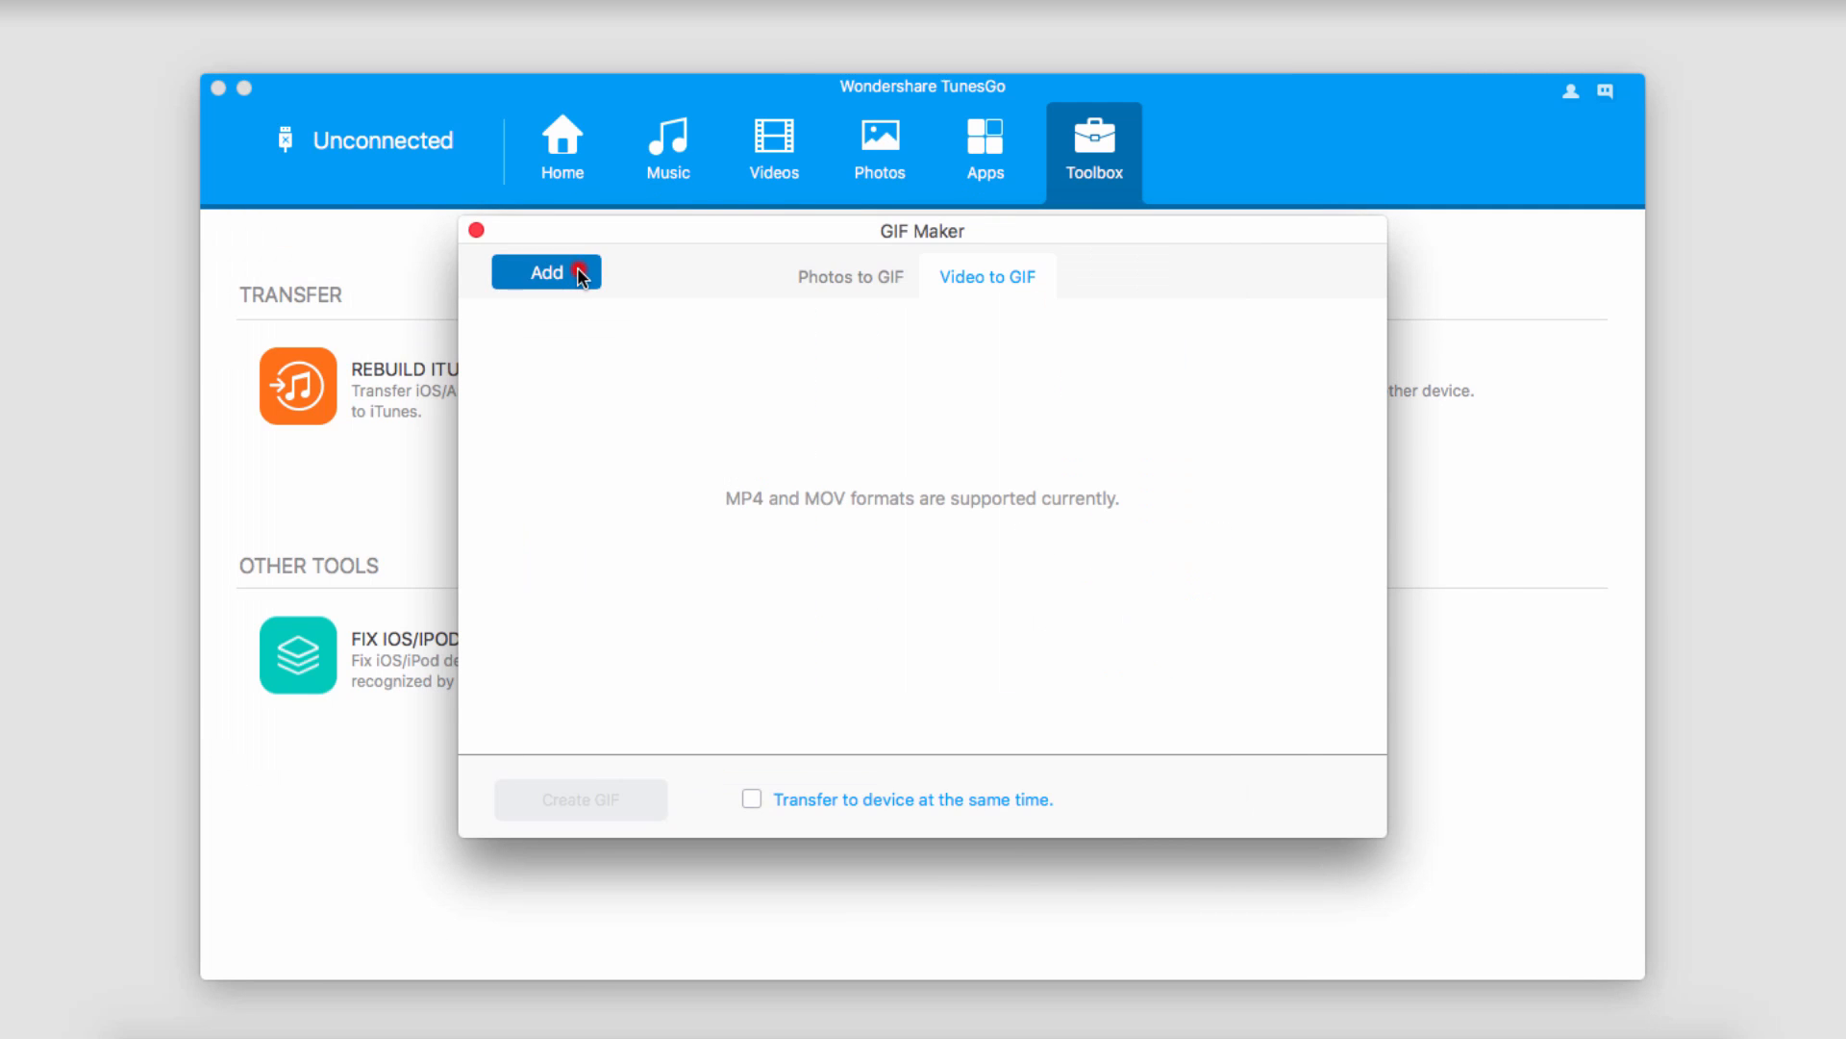
- Add the street clip MVI_2610.MOV from the Movies folder to Video to GIF
{"action": "left_click", "coordinate": [546, 272]}
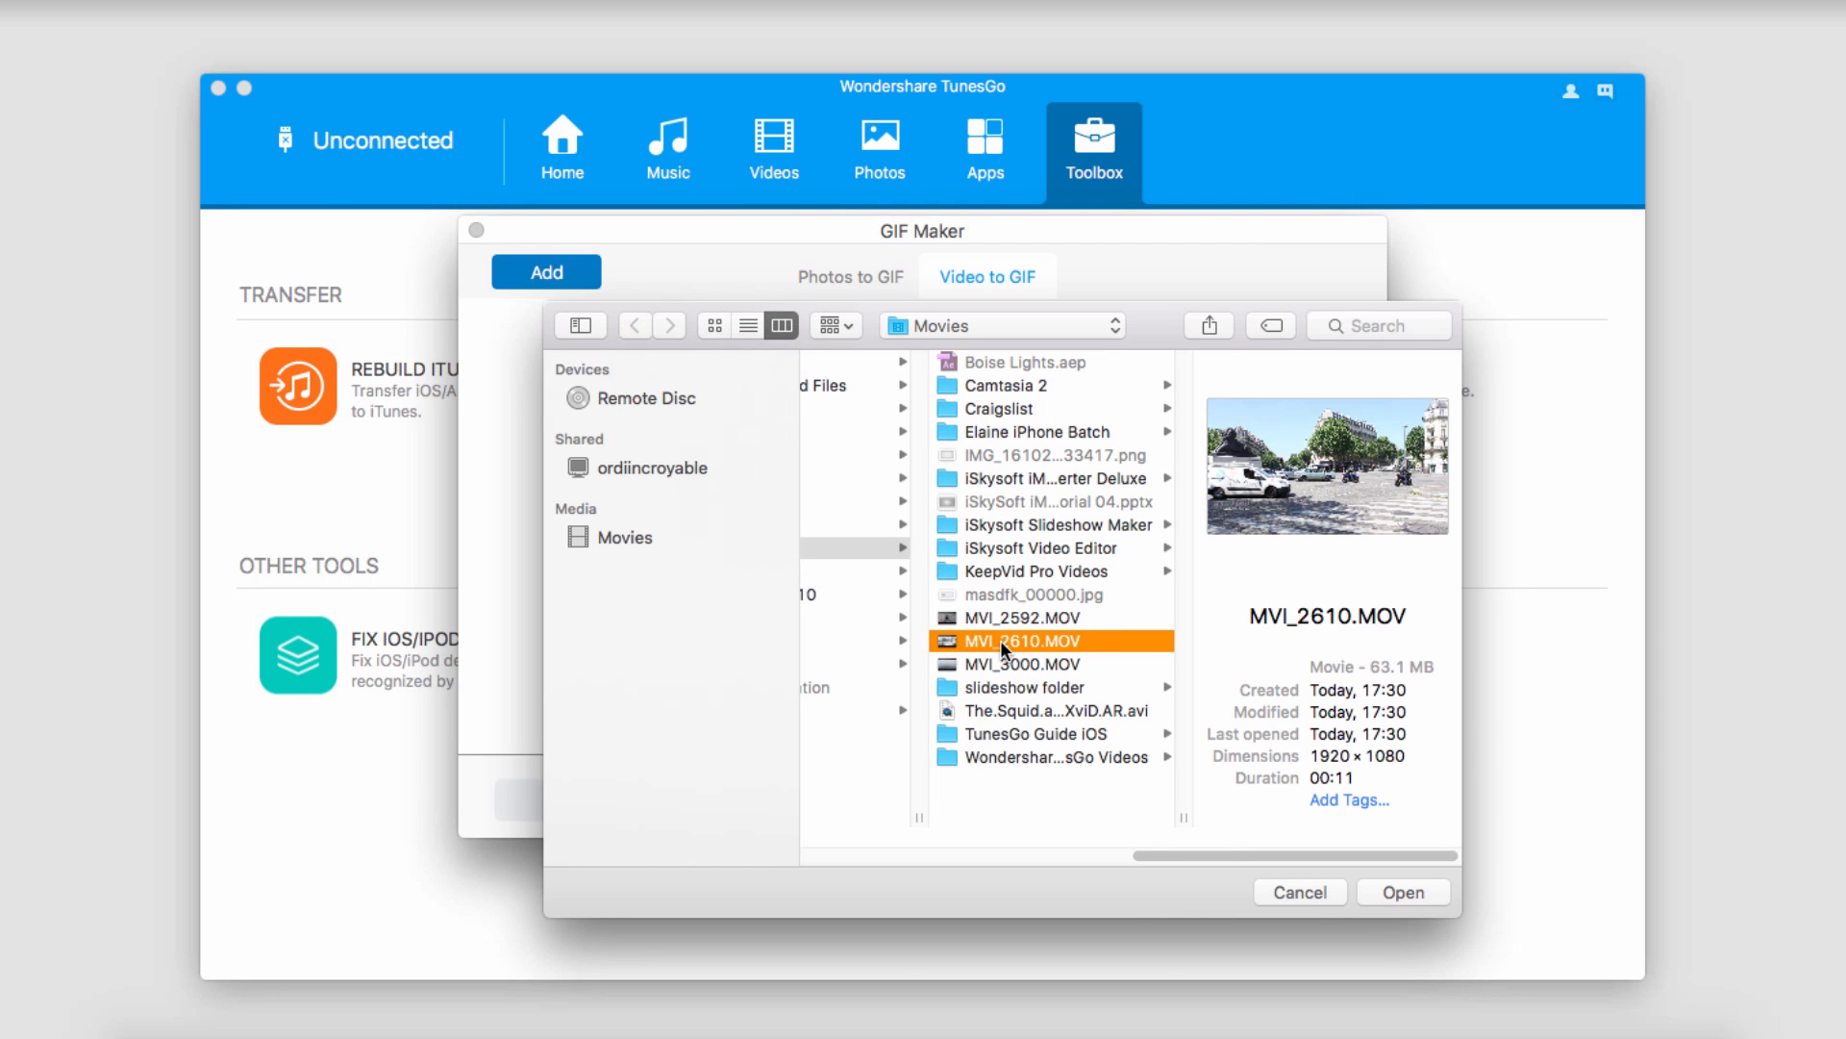
{"action": "mouse_move", "coordinate": [1437, 798]}
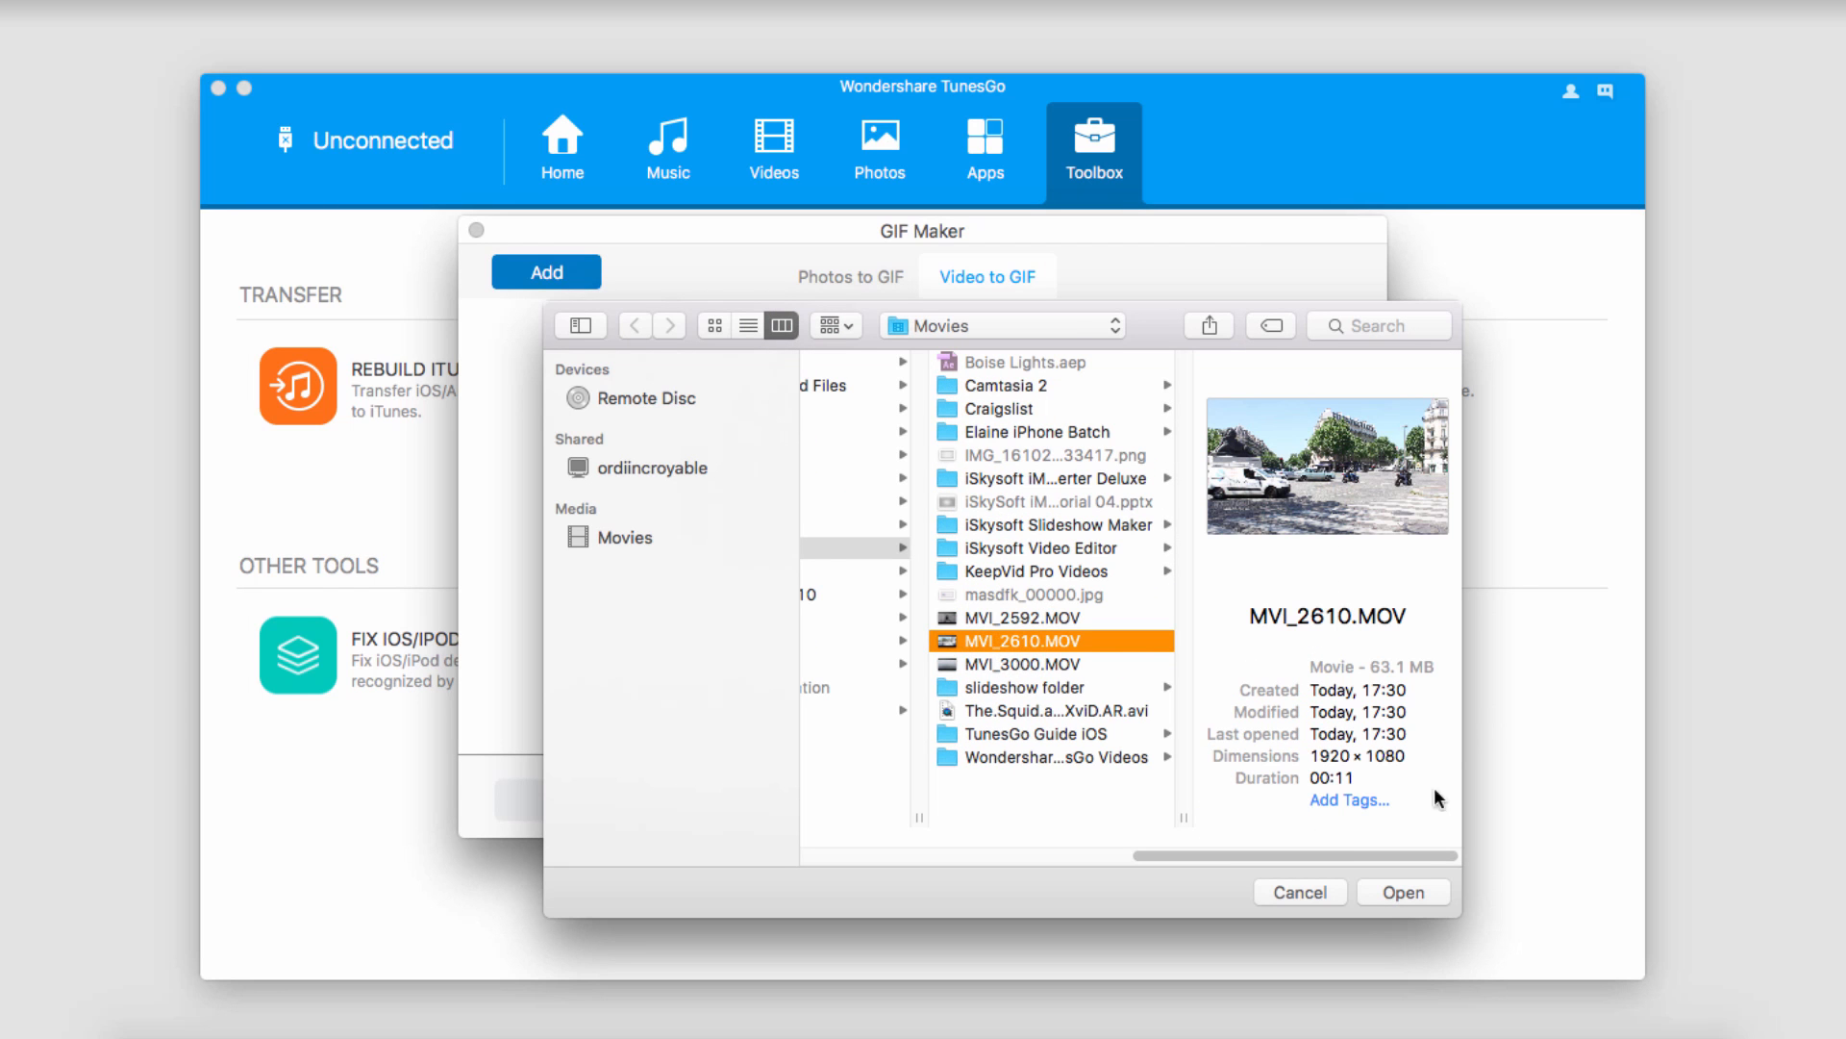
{"action": "left_click", "coordinate": [1404, 891]}
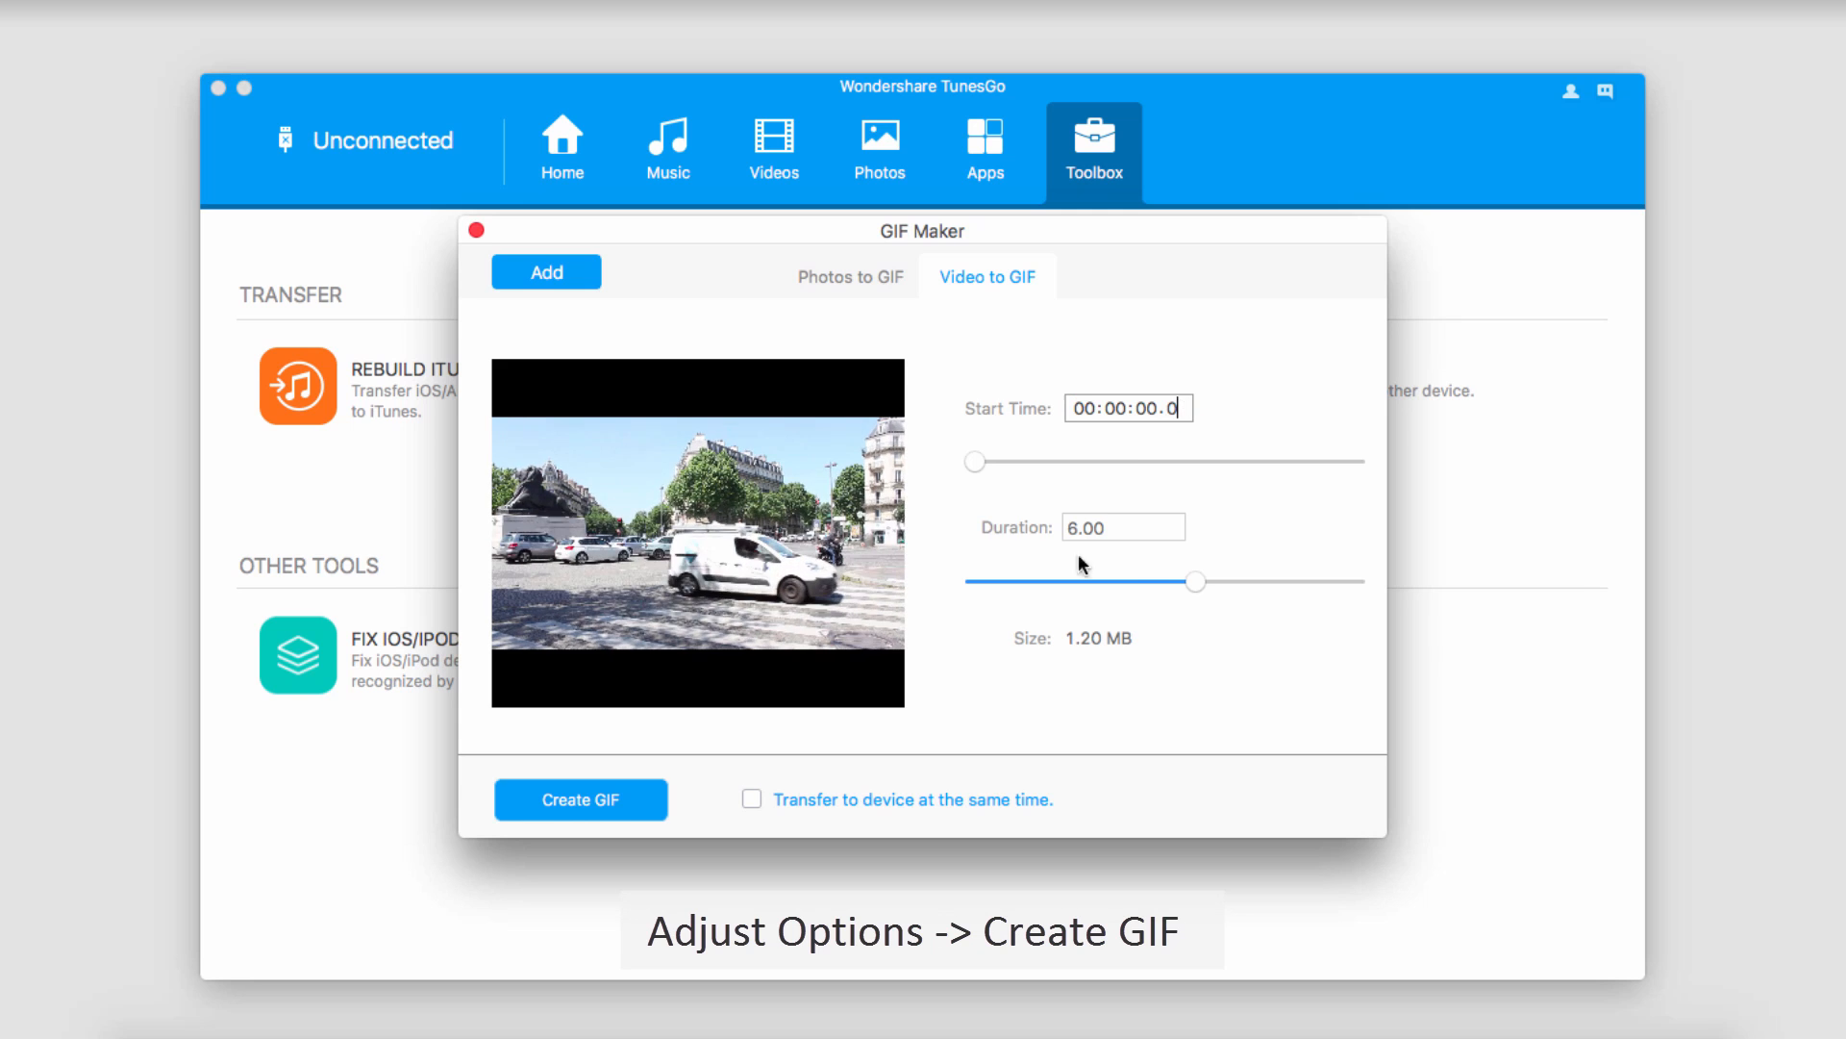
- Set the street clip's GIF duration to 10.00 seconds and save it as Wondershare TunesGo_000002.GIF in iphone photos
{"action": "left_click_drag", "start_coordinate": [1196, 581], "coordinate": [1350, 581]}
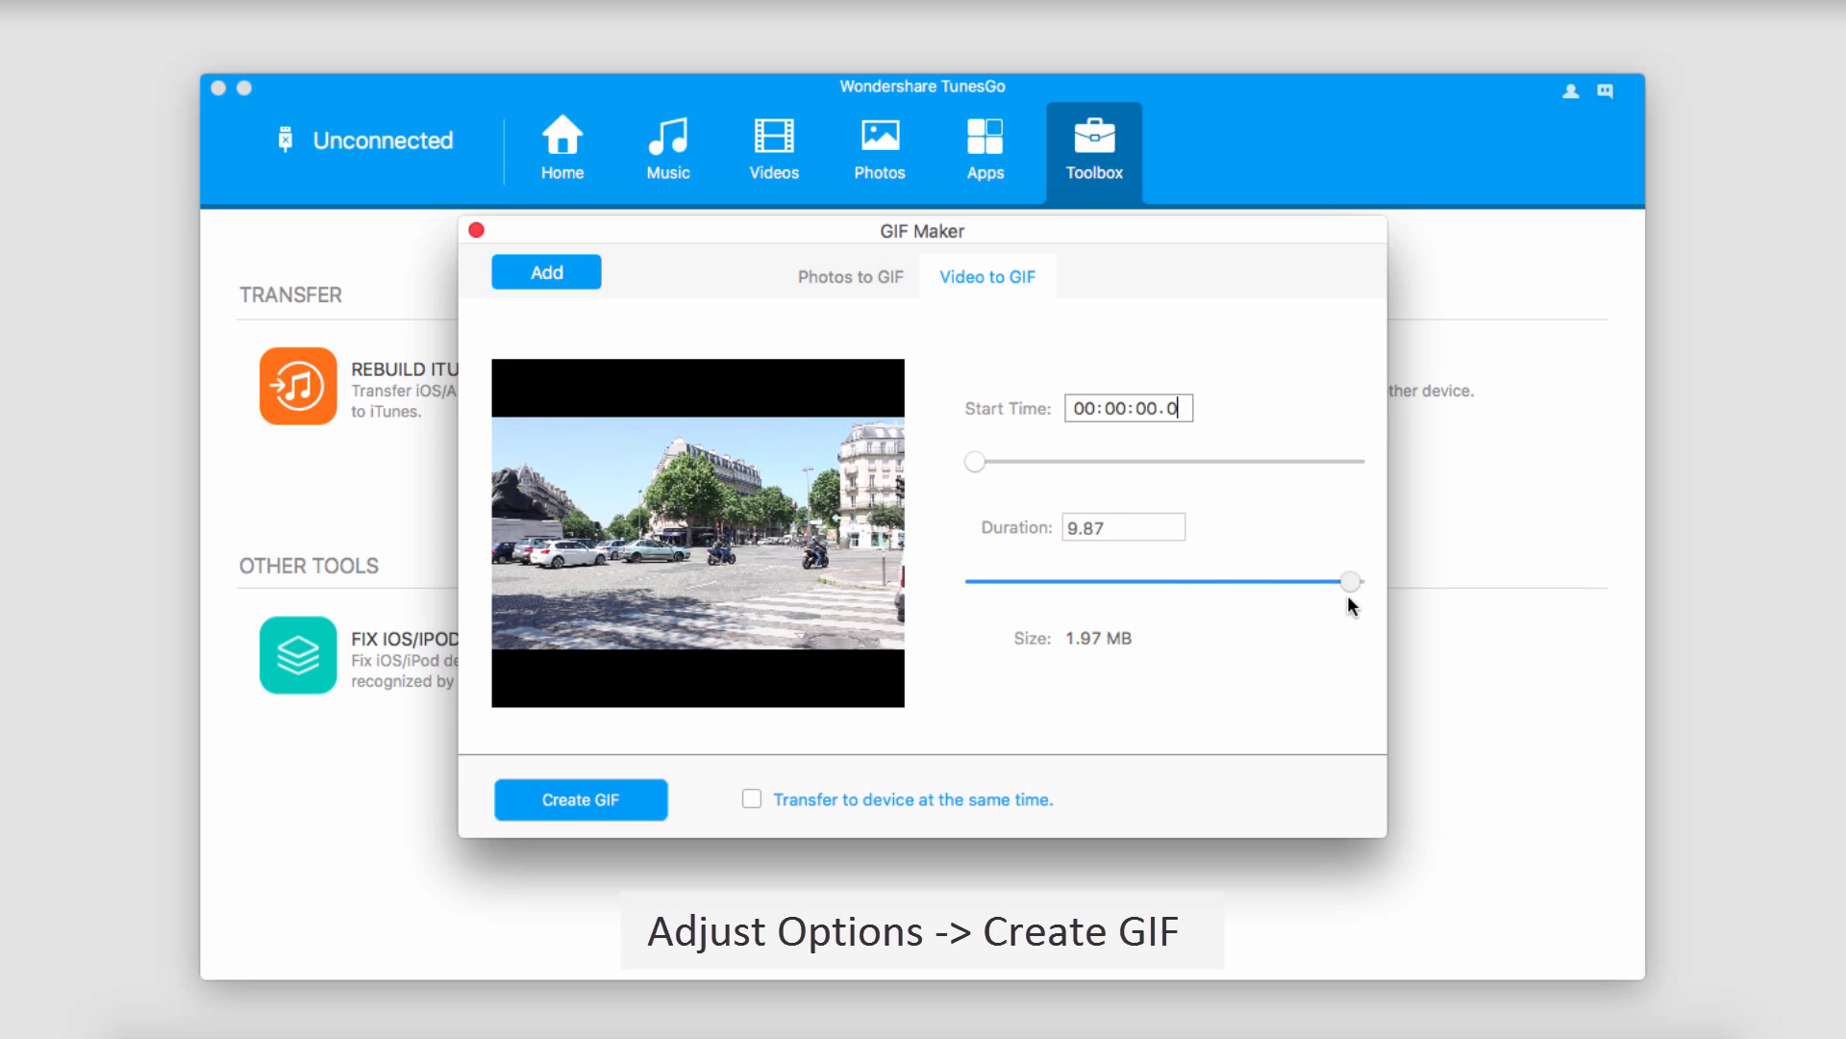
{"action": "left_click_drag", "start_coordinate": [1351, 581], "coordinate": [1207, 582]}
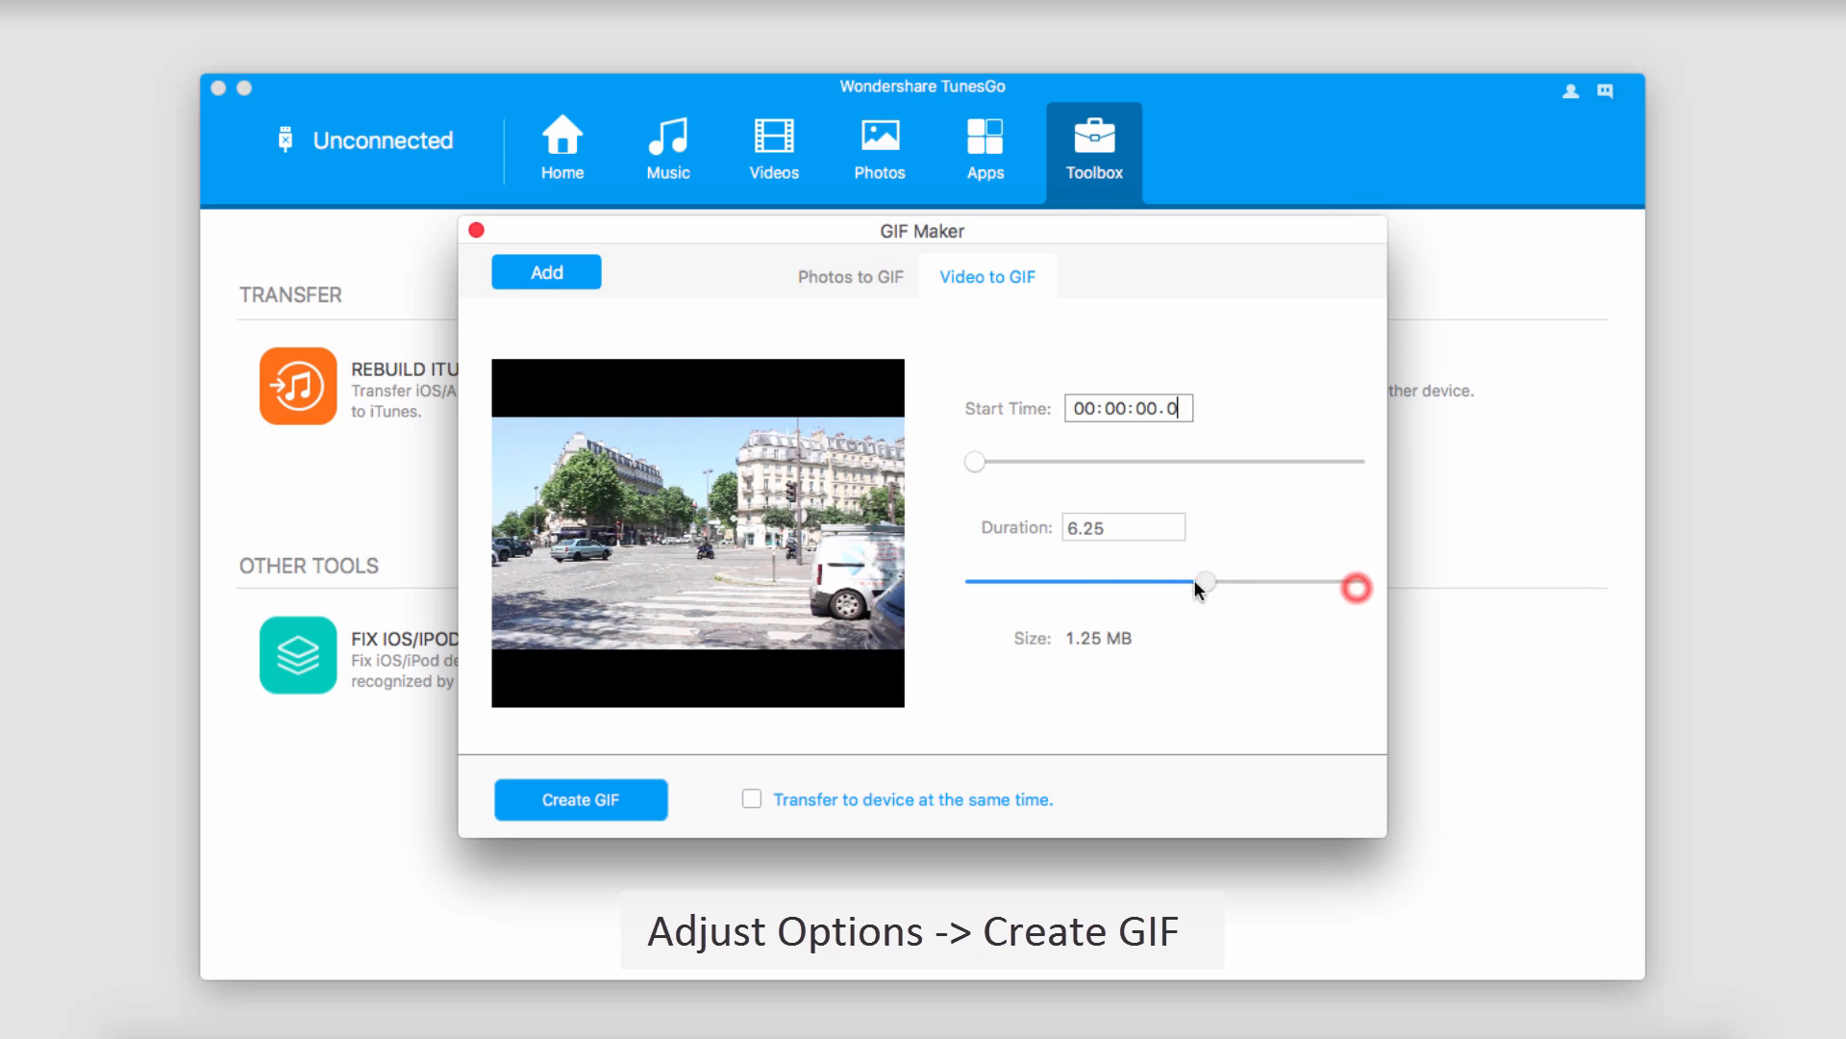
{"action": "left_click_drag", "start_coordinate": [1207, 582], "coordinate": [1355, 581]}
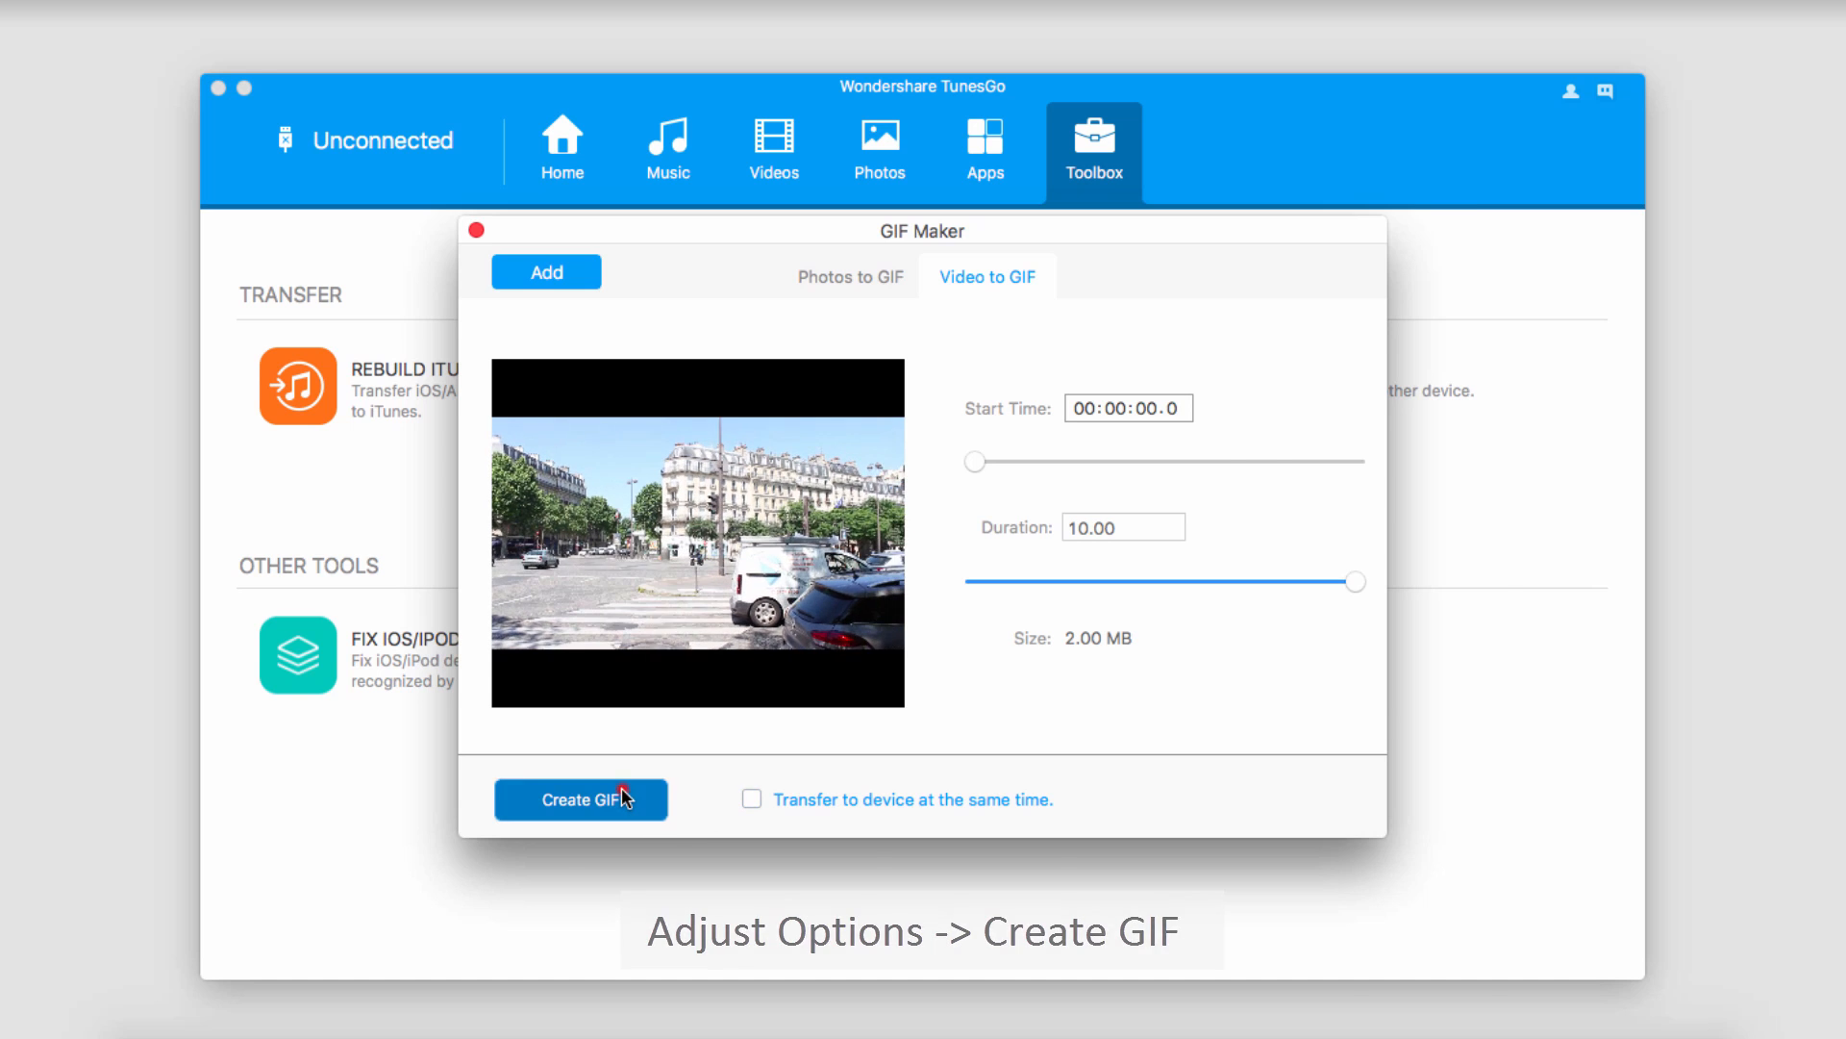
{"action": "left_click", "coordinate": [581, 799]}
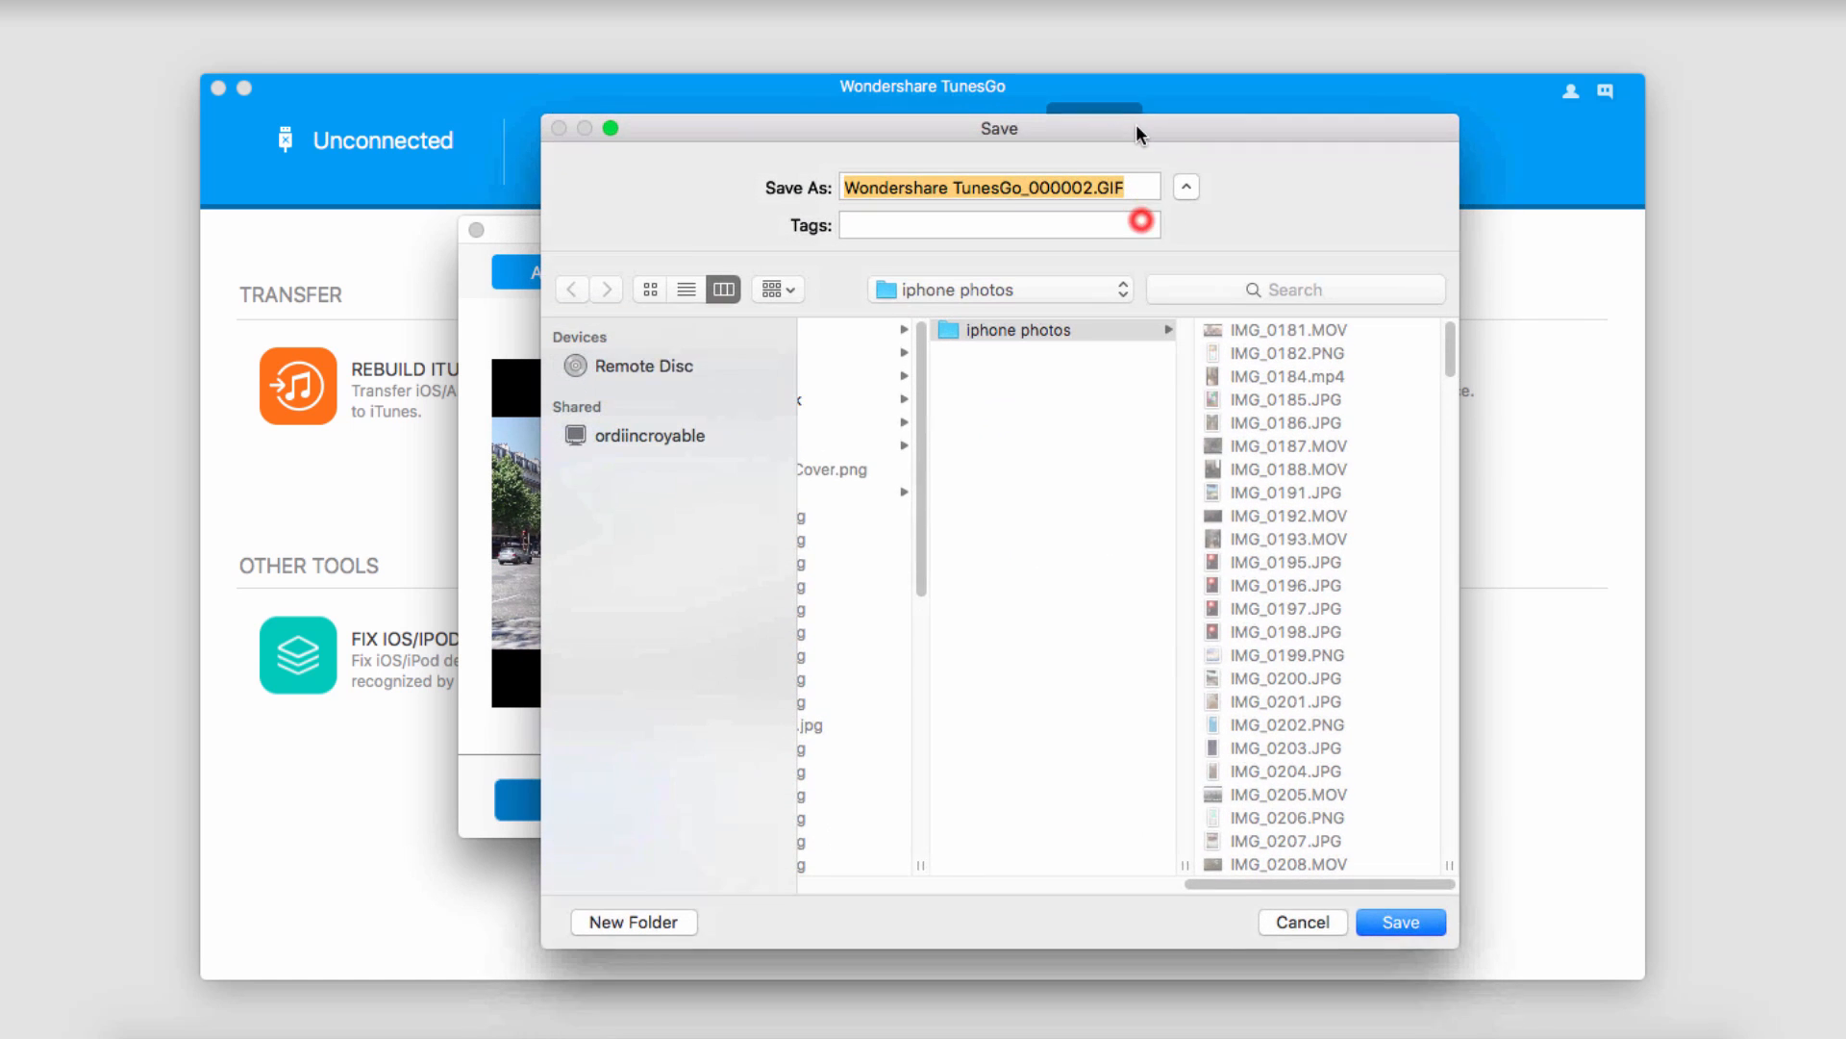
{"action": "left_click", "coordinate": [1402, 922]}
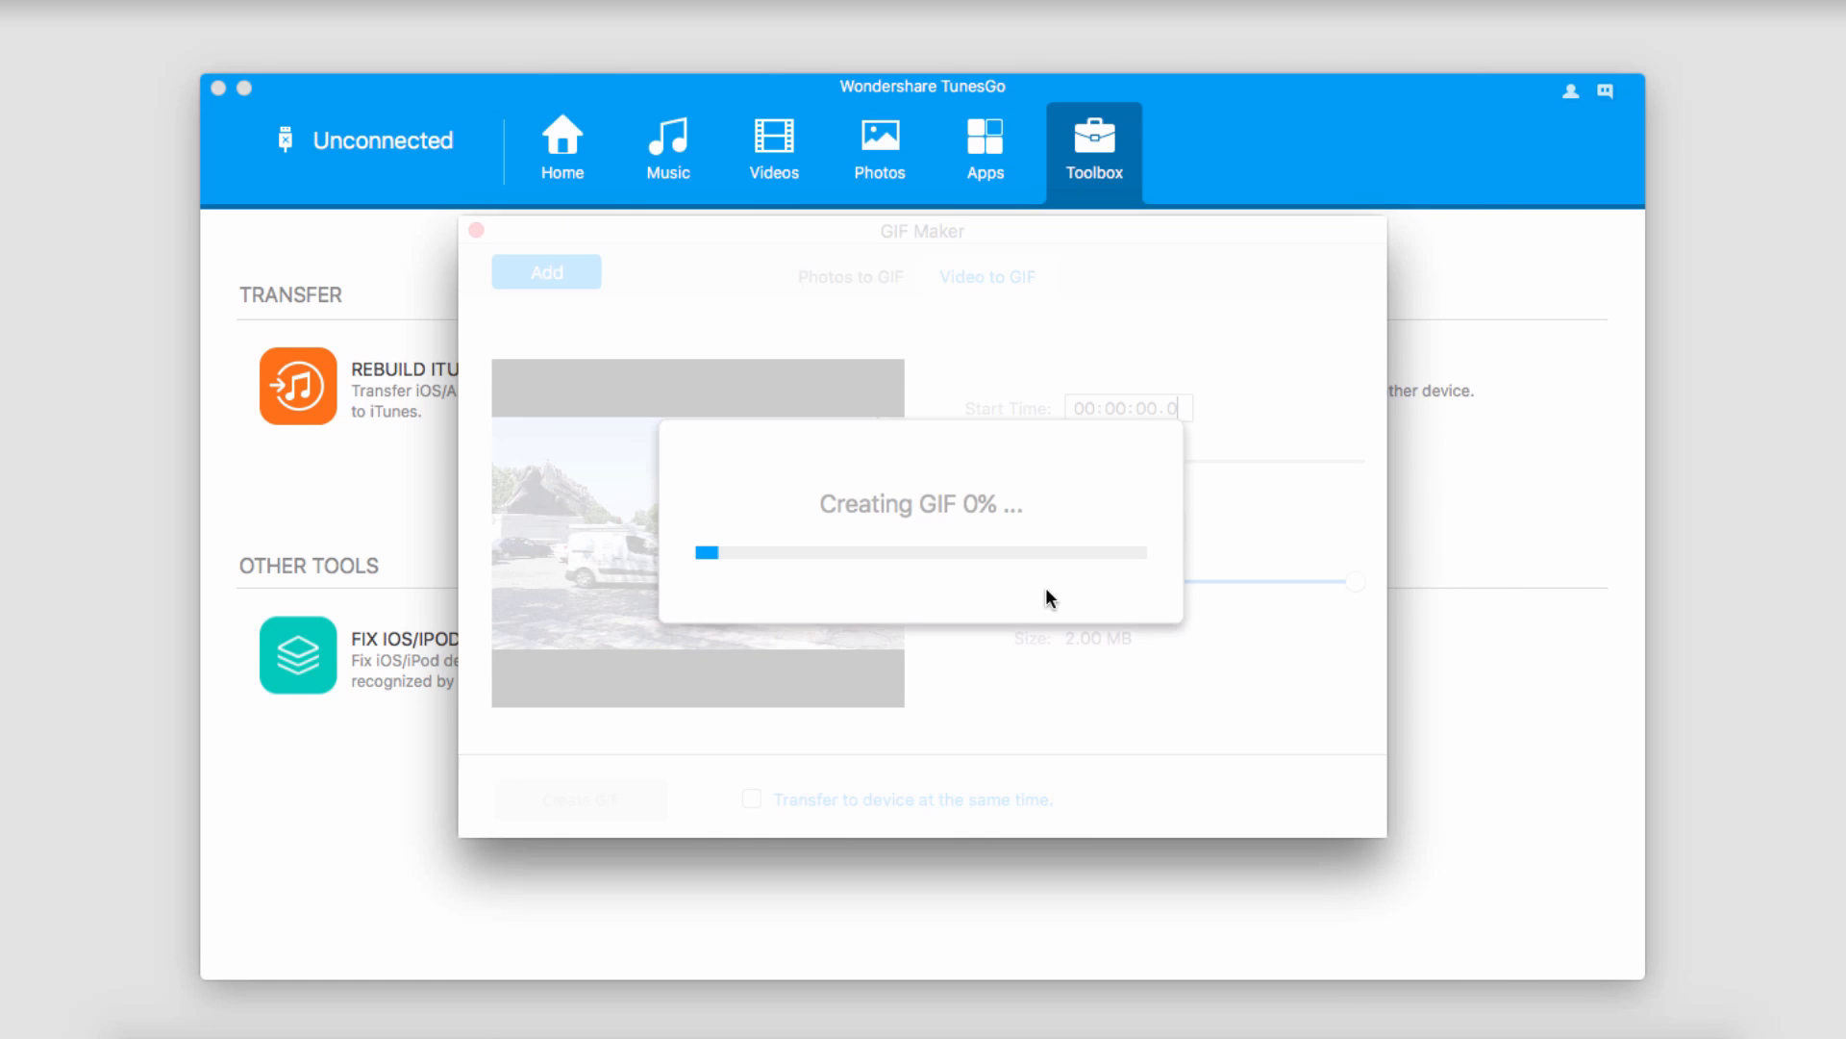